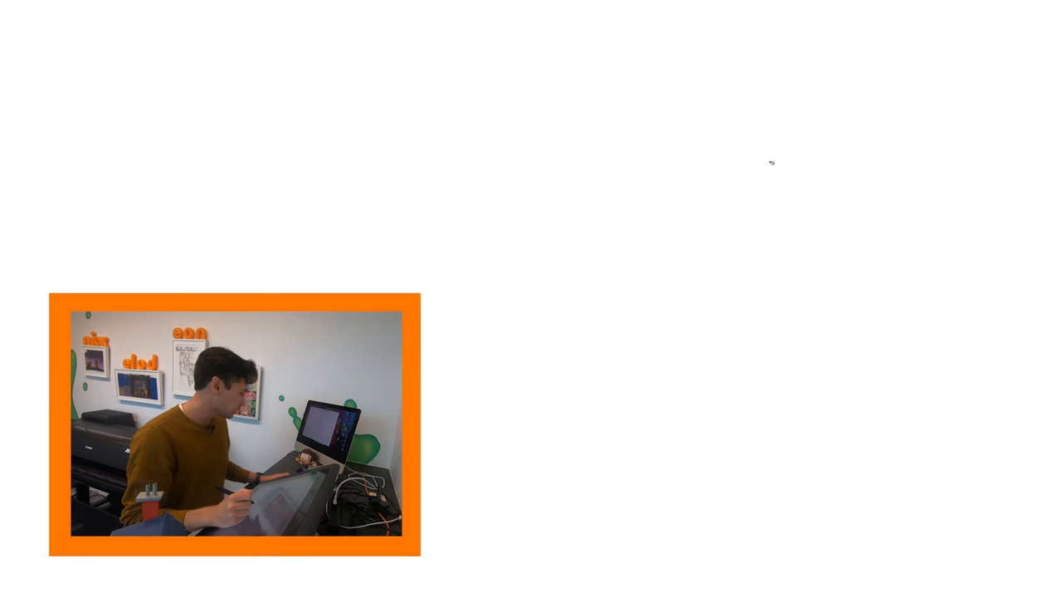
mouse_move(656, 143)
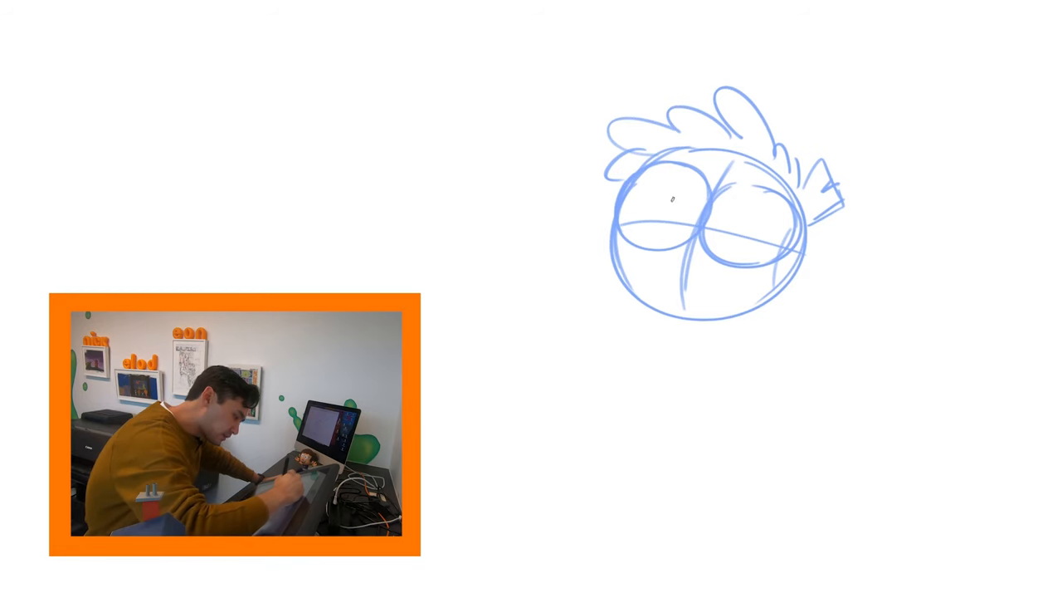
Step: Sketch a rough blue stroke across the top of the cartoon head
drag(622, 201, 701, 199)
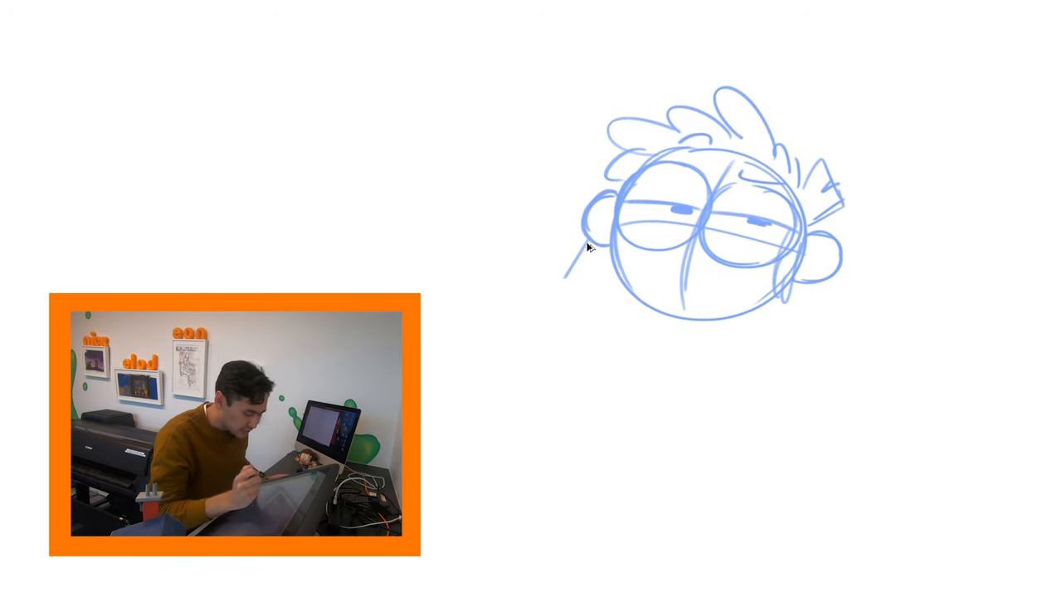
Step: Sketch the outline of the left ear on the blue head
drag(589, 245, 564, 283)
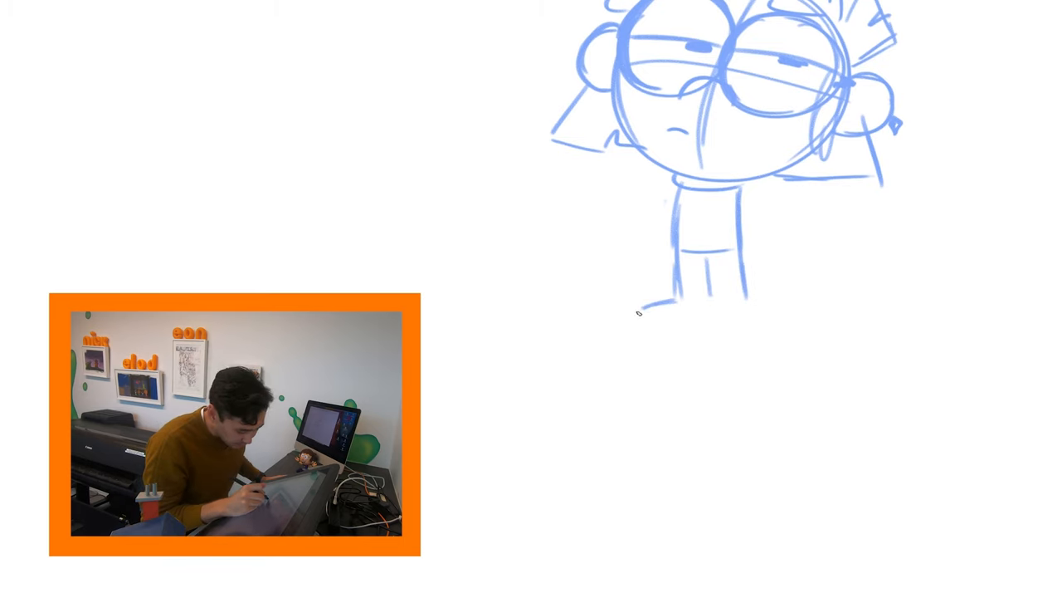
Step: Sketch a blue line along the bottom of the body
drag(639, 311, 730, 298)
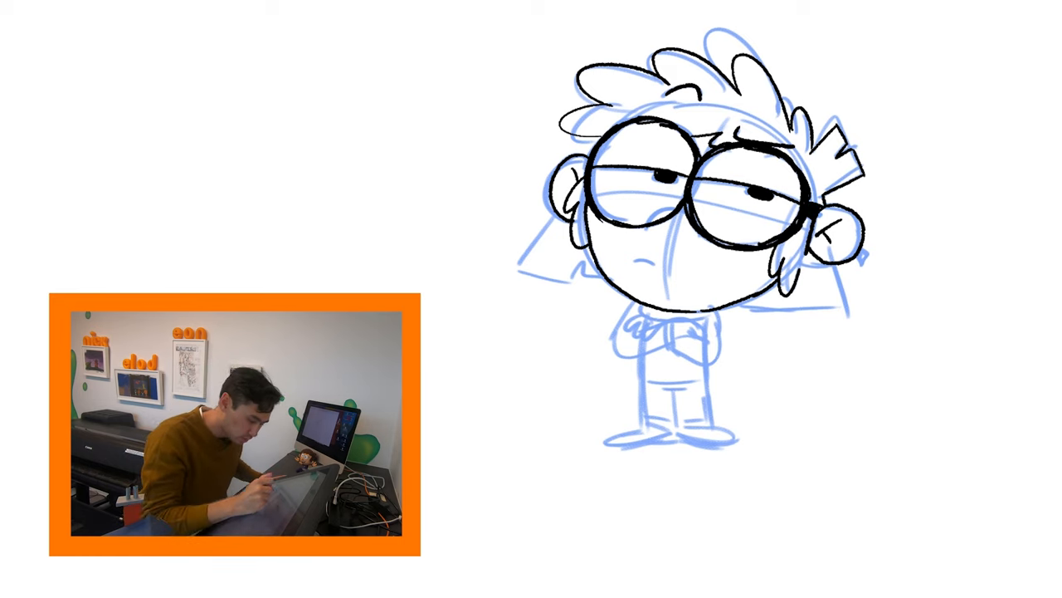
Step: Ink the pointed lock of hair on the left side in black
click(540, 257)
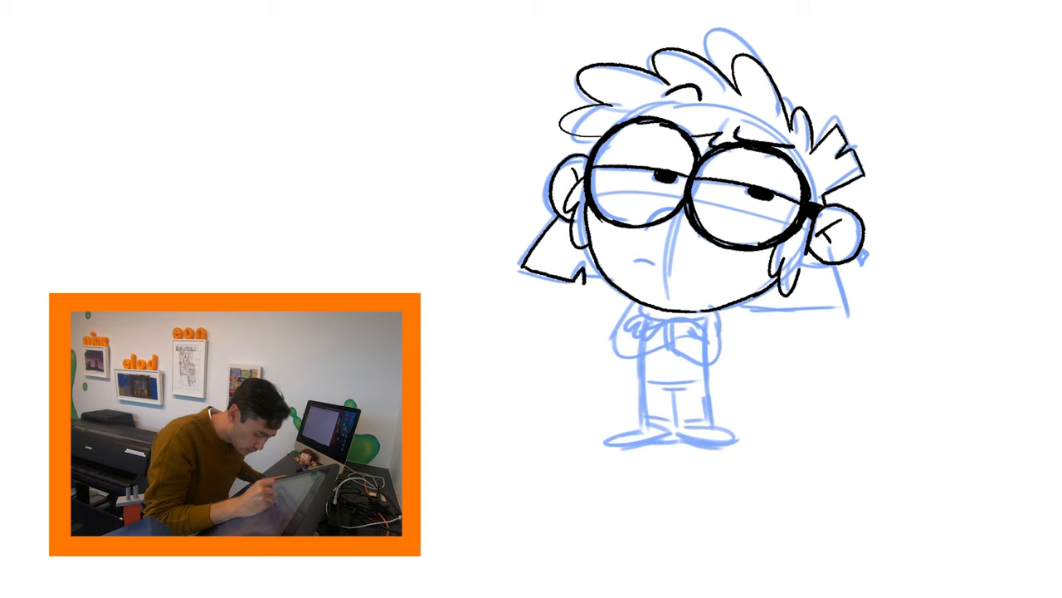